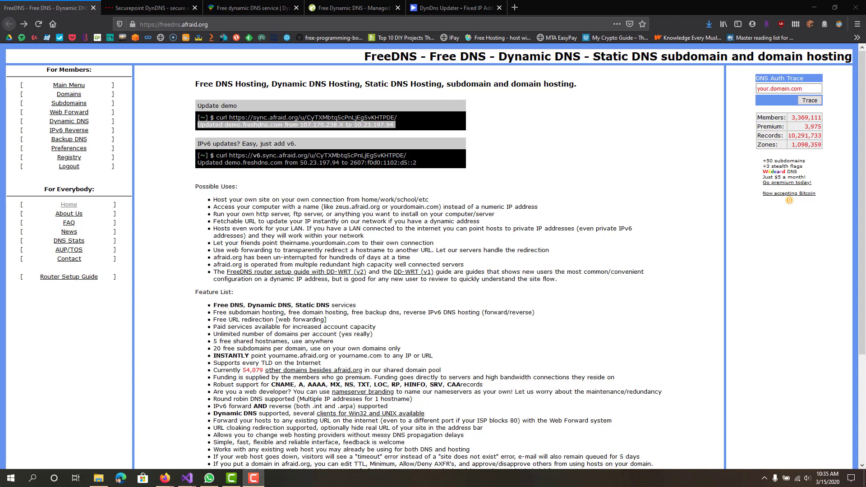
{"action": "mouse_move", "coordinate": [112, 107]}
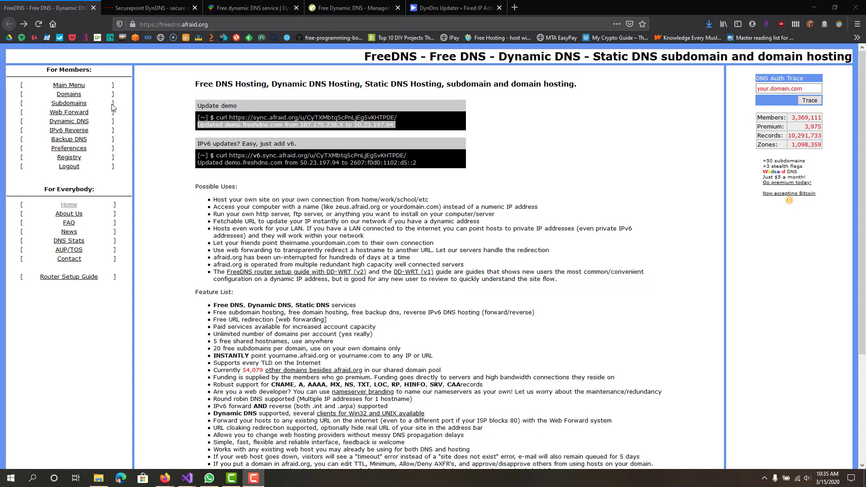
- View the Securepoint DynDNS page on free hosts, individual domains, IPv6 support and update tokens
{"action": "left_click_drag", "start_coordinate": [197, 84], "coordinate": [292, 84]}
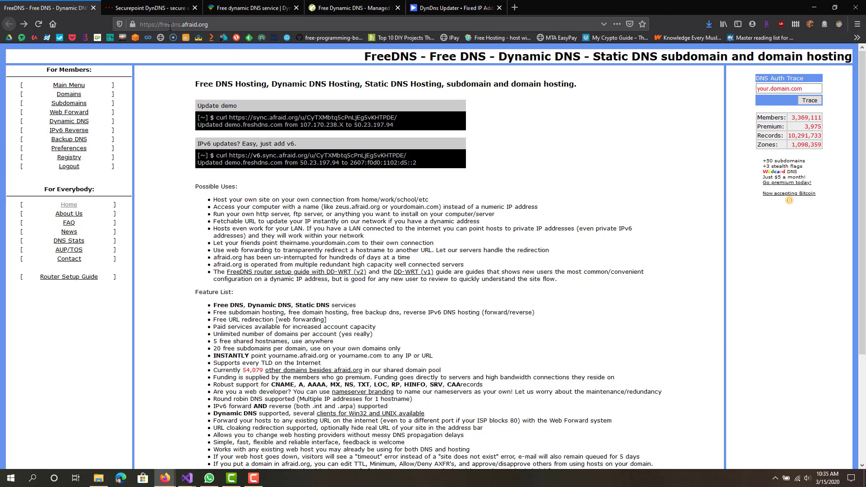
{"action": "scroll", "scroll_direction": "down", "scroll_amount": 3}
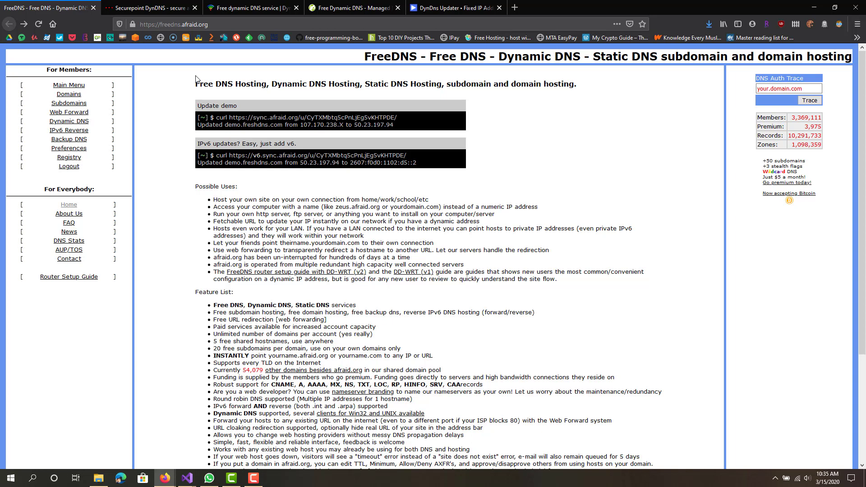
{"action": "mouse_move", "coordinate": [155, 98]}
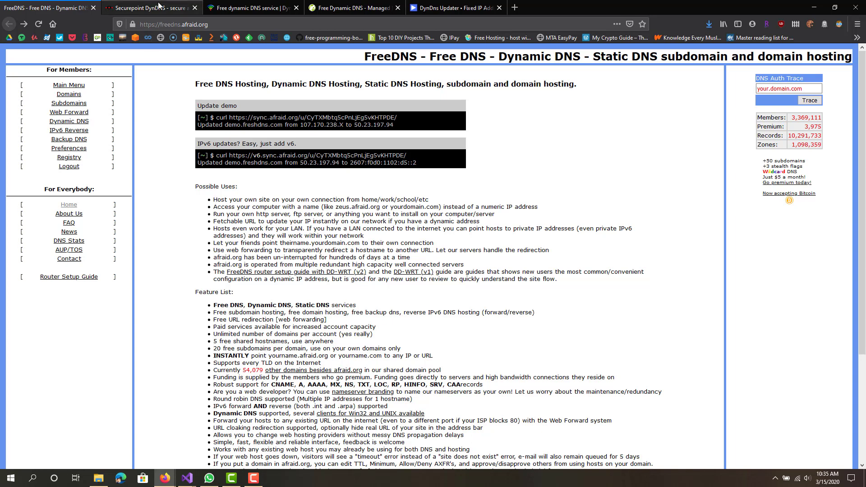
{"action": "left_click", "coordinate": [150, 7]}
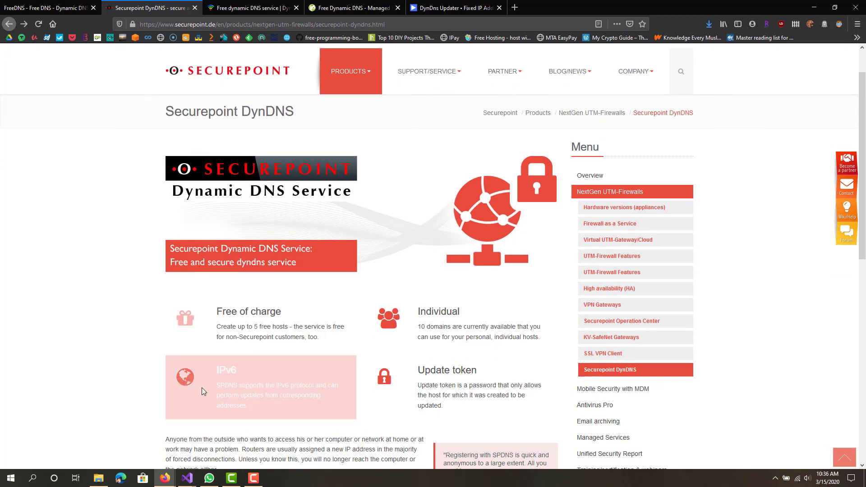
{"action": "scroll", "scroll_direction": "down", "scroll_amount": 3}
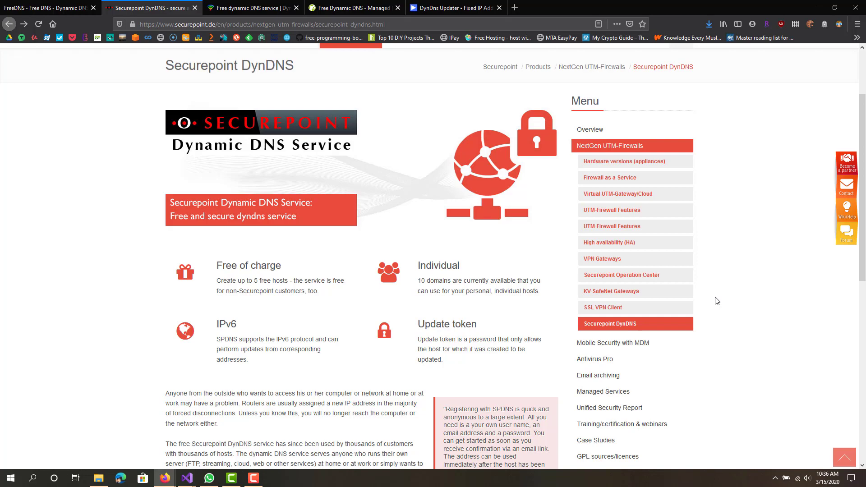
{"action": "mouse_move", "coordinate": [178, 216]}
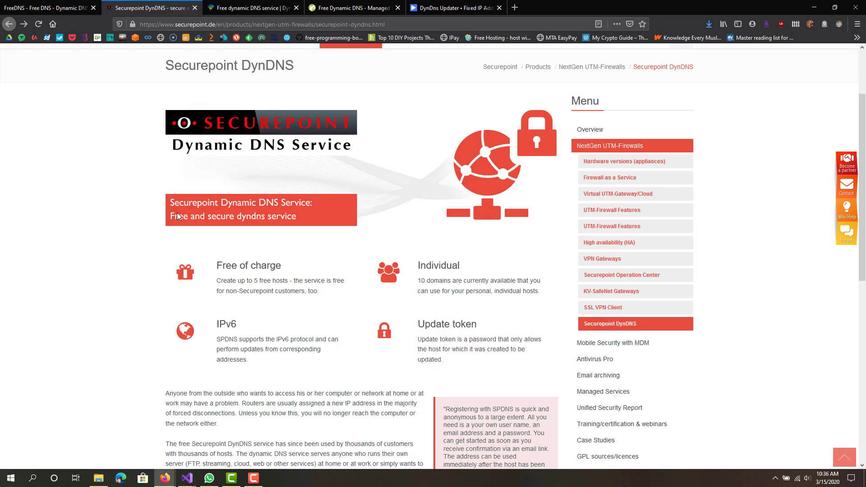
{"action": "scroll", "scroll_direction": "down", "scroll_amount": 3}
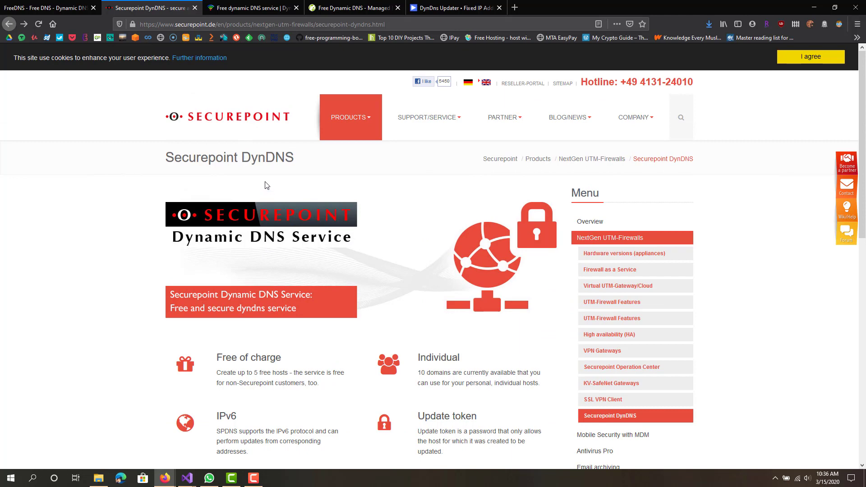
- Show the Dynu home page's possible uses and highlight the first Included Features items
{"action": "left_click", "coordinate": [252, 7]}
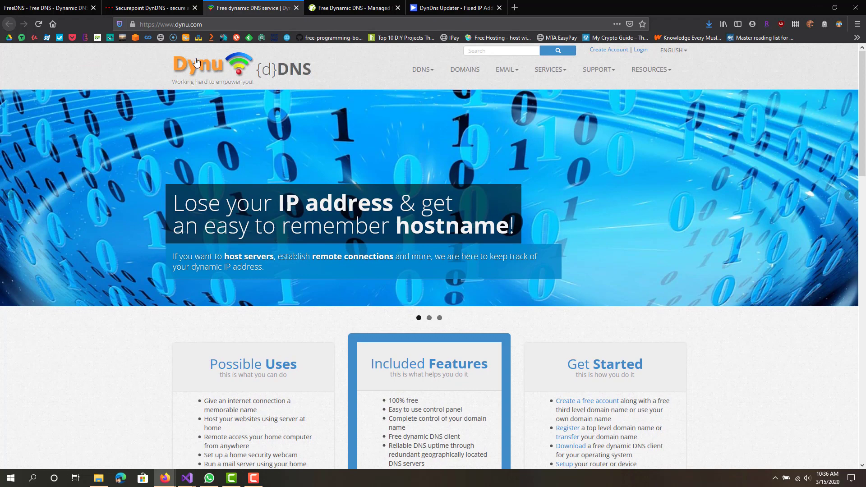
{"action": "scroll", "scroll_direction": "down", "scroll_amount": 3}
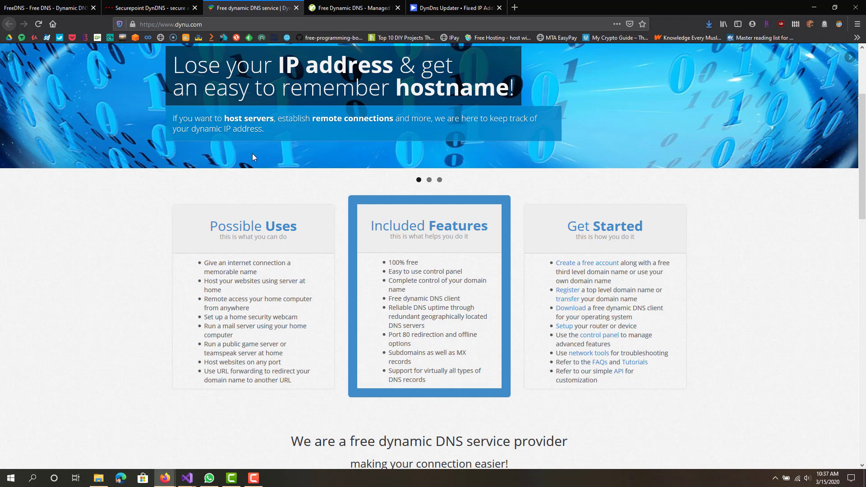
{"action": "left_click_drag", "start_coordinate": [389, 261], "coordinate": [425, 325]}
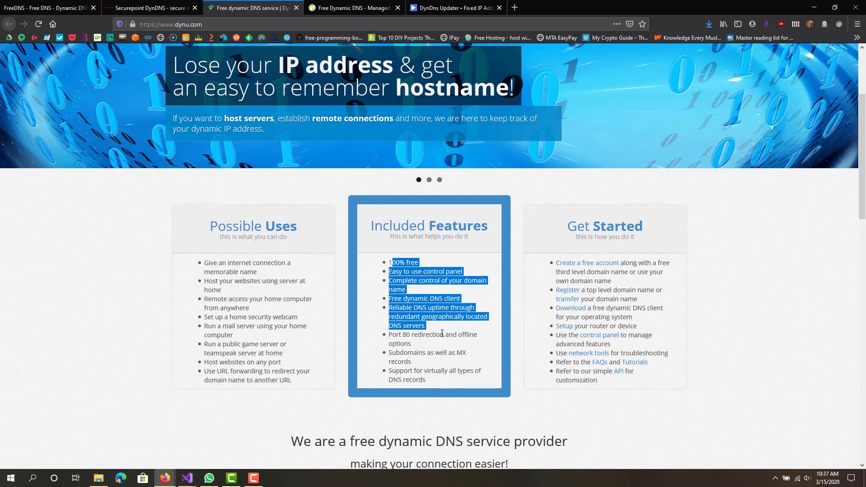
{"action": "scroll", "scroll_direction": "down", "scroll_amount": 3}
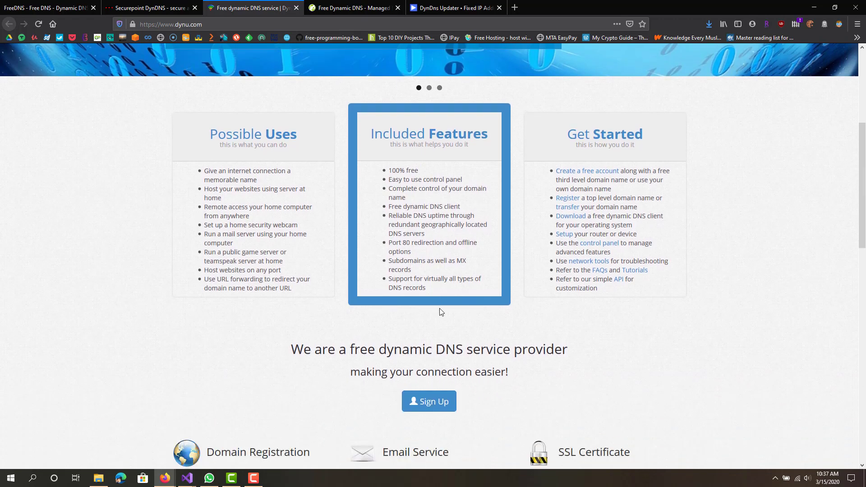
{"action": "scroll", "scroll_direction": "up", "scroll_amount": 3}
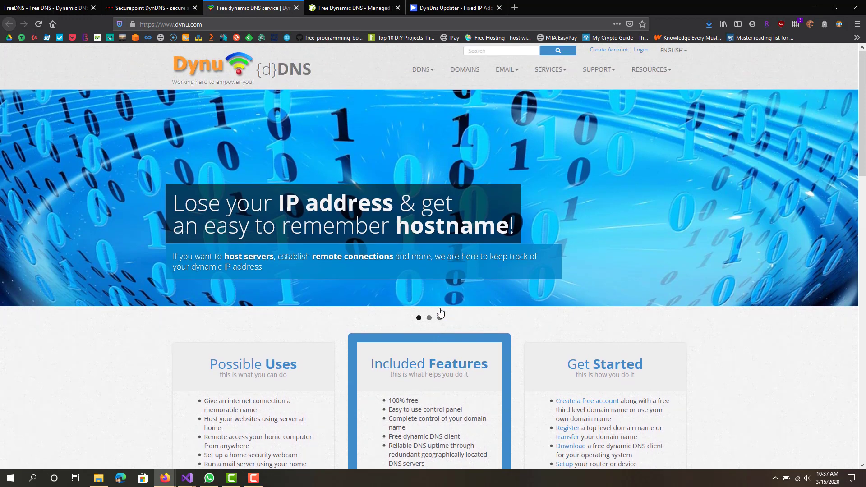
{"action": "scroll", "scroll_direction": "down", "scroll_amount": 3}
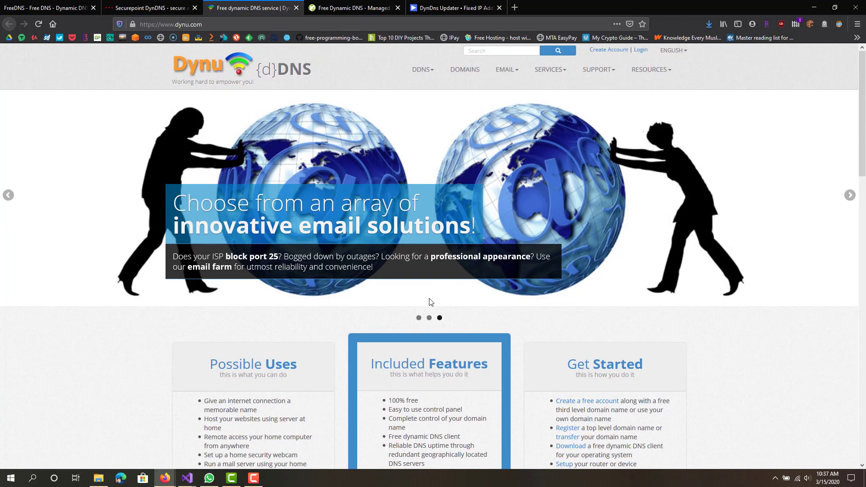
{"action": "scroll", "scroll_direction": "down", "scroll_amount": 3}
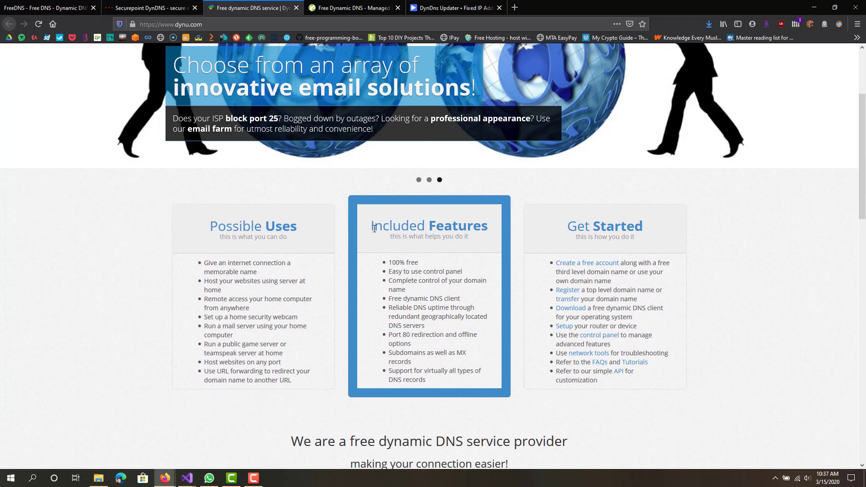
- Switch to the No-IP tab and scroll through its free hostname home page
{"action": "left_click", "coordinate": [354, 7]}
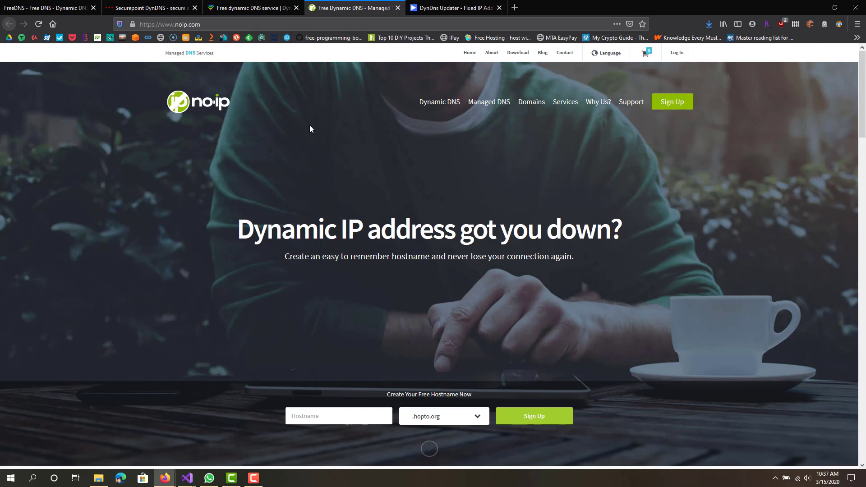
{"action": "scroll", "scroll_direction": "down", "scroll_amount": 3}
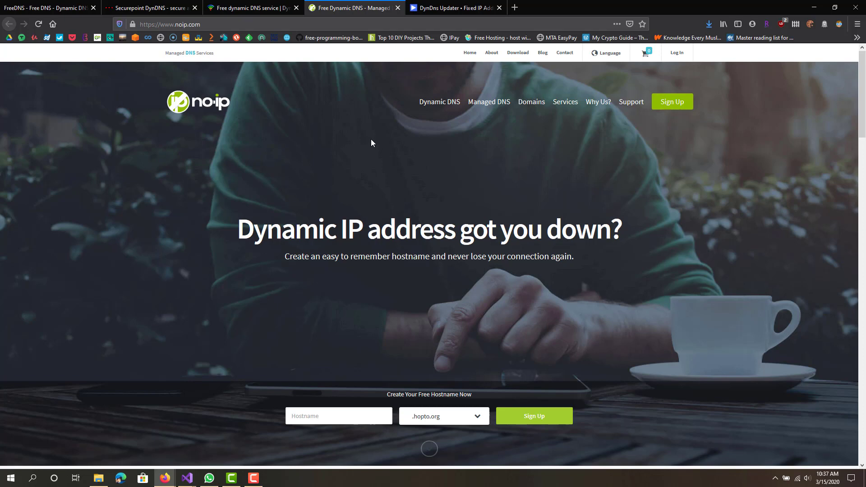
{"action": "scroll", "scroll_direction": "down", "scroll_amount": 3}
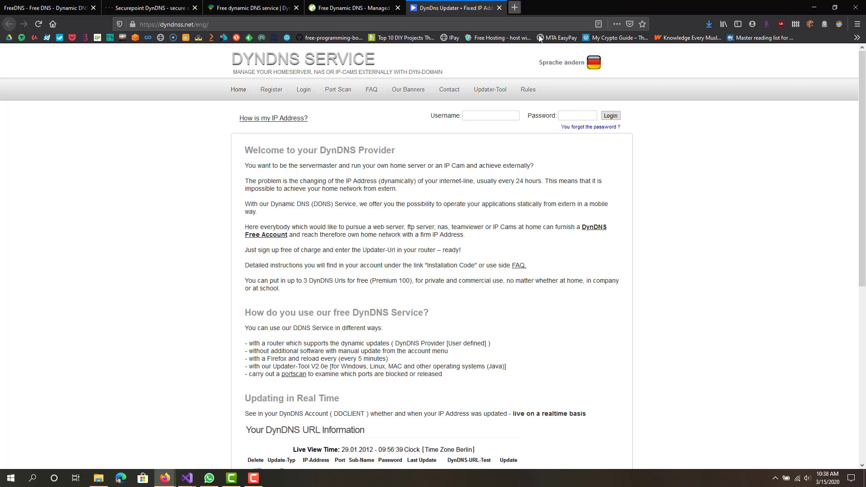
- Scroll the dyndnss.net welcome page to the DynDNS URL Information live view
{"action": "scroll", "scroll_direction": "down", "scroll_amount": 3}
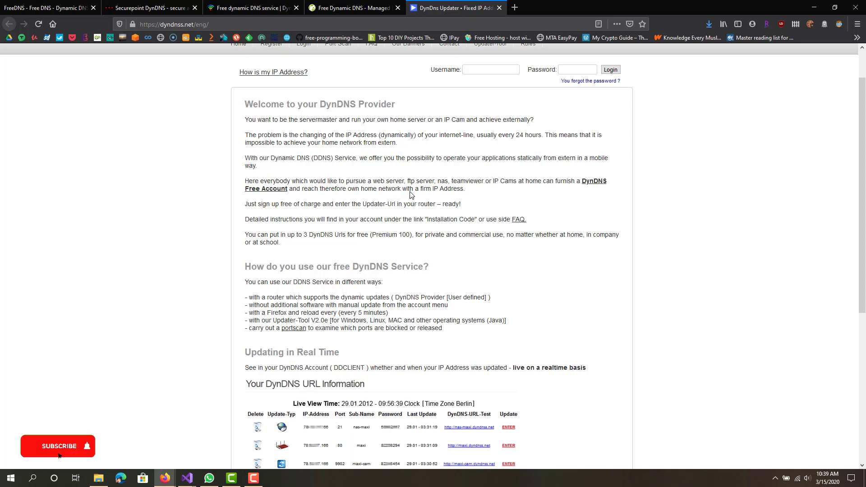
{"action": "left_click", "coordinate": [58, 446]}
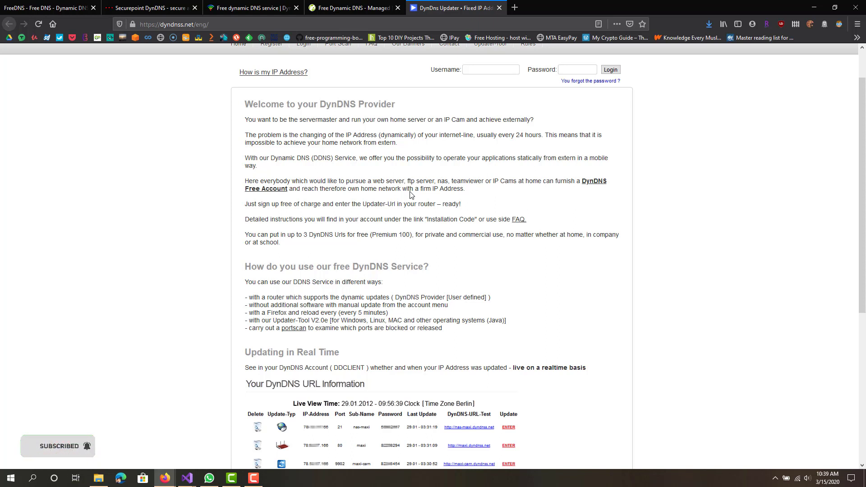